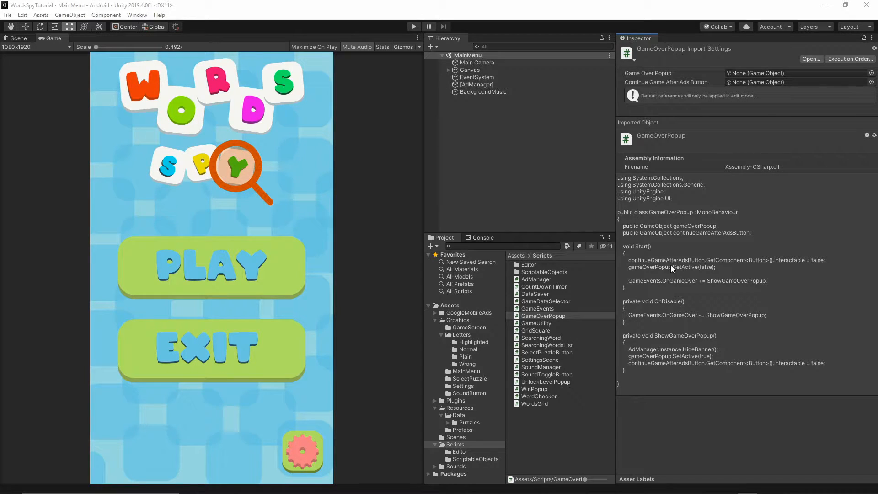
pyautogui.moveTo(40, 309)
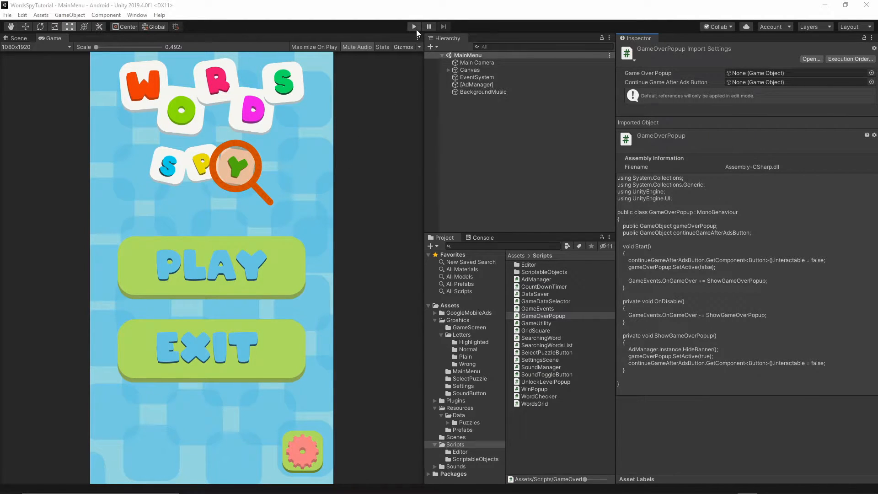
# Step: Run the game in the editor and choose the FOOD puzzle category
pyautogui.click(413, 27)
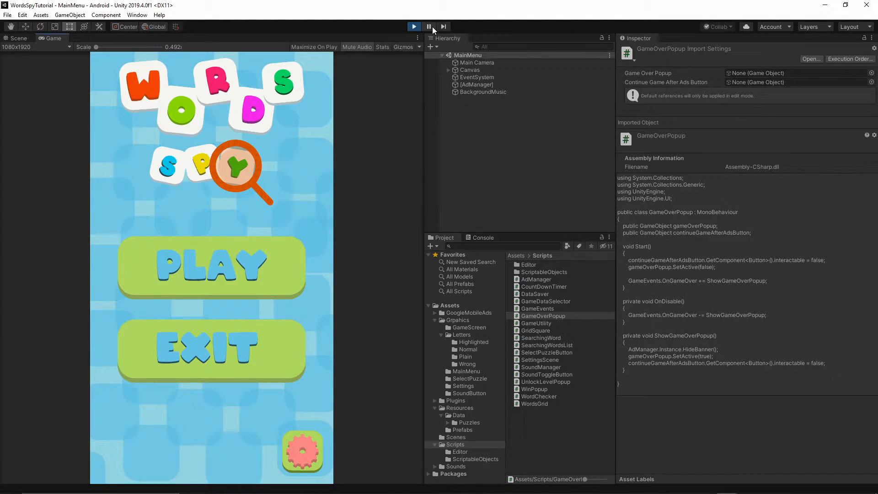
pyautogui.click(211, 265)
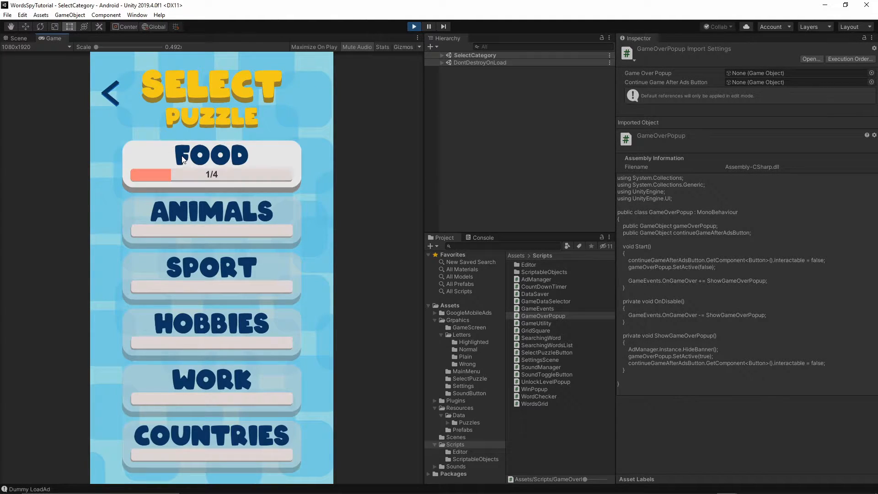
pyautogui.click(212, 165)
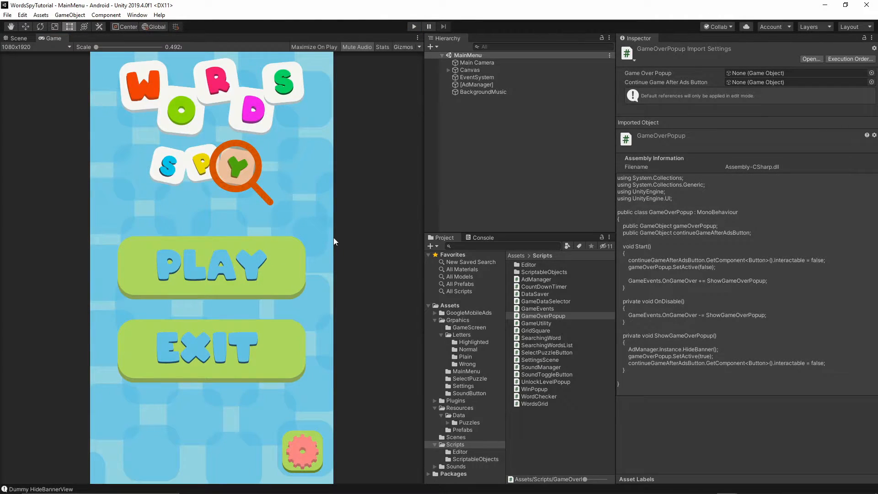
# Step: Open the Scripts > ScriptableObjects folder in the Project window to reach BoardData
pyautogui.click(455, 444)
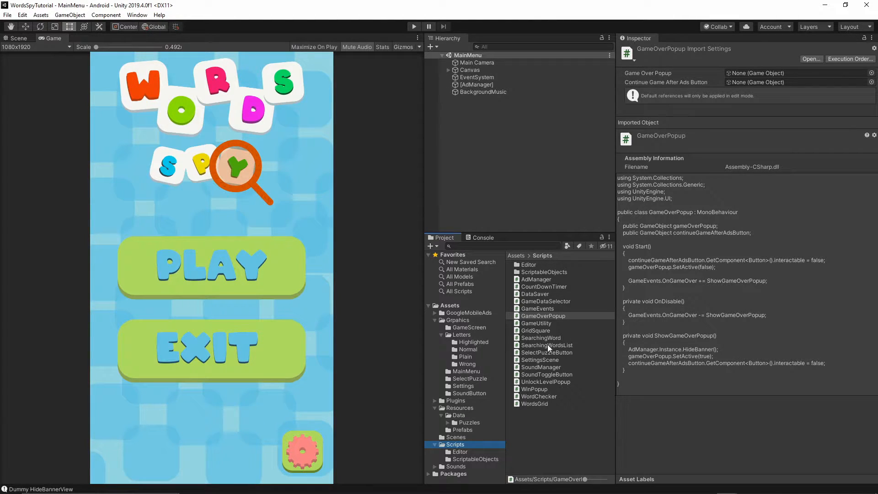
pyautogui.click(543, 272)
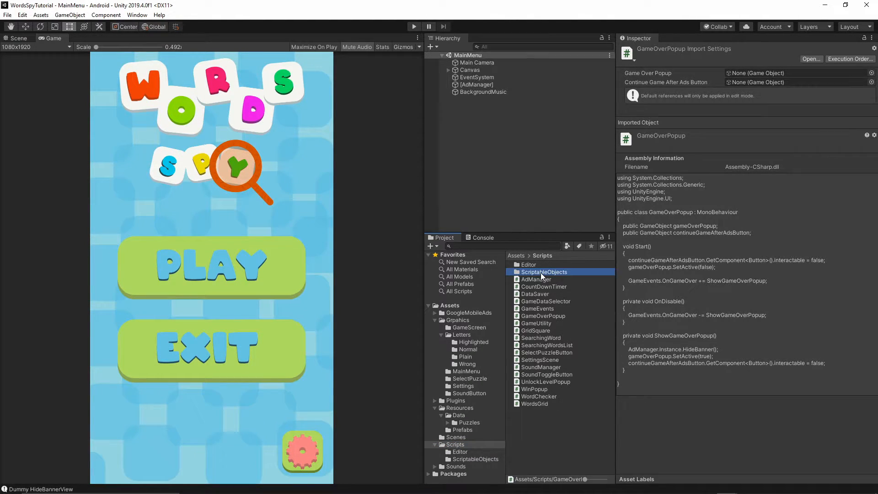
pyautogui.doubleClick(544, 272)
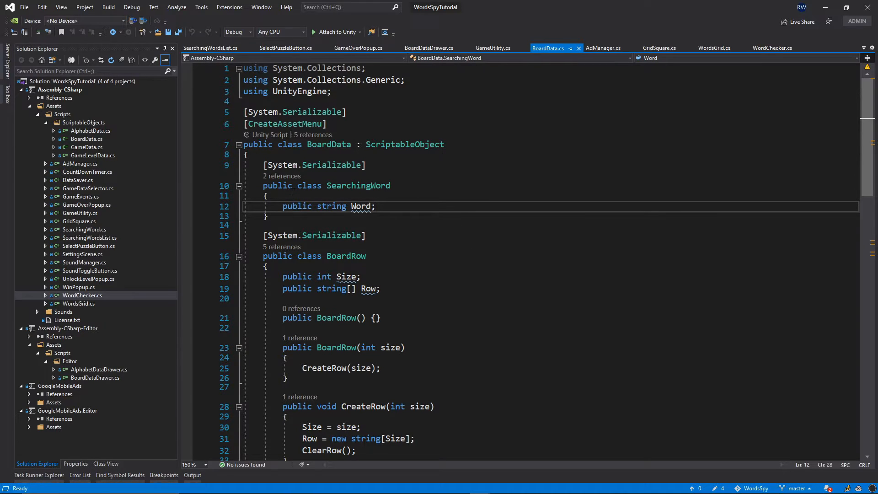
# Step: Add '[HideInInspector] public bool Found = false;' above Word in SearchingWord and save BoardData
pyautogui.tripleClick(307, 186)
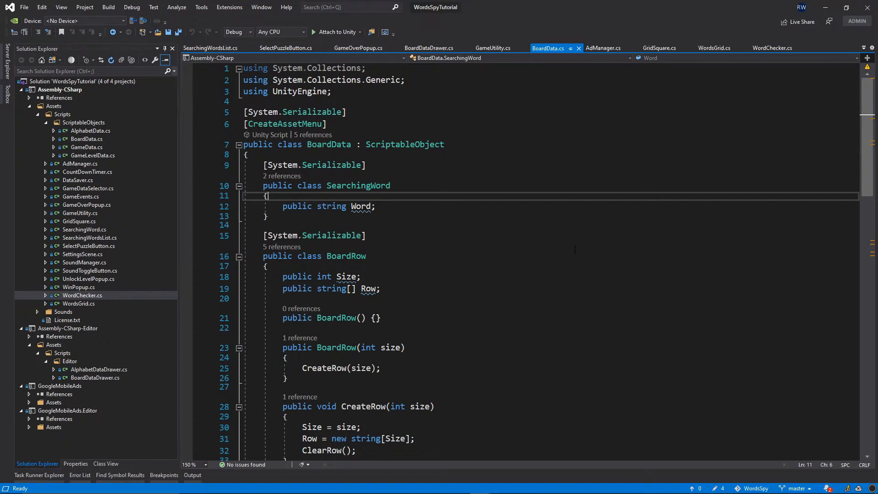
pyautogui.press('enter')
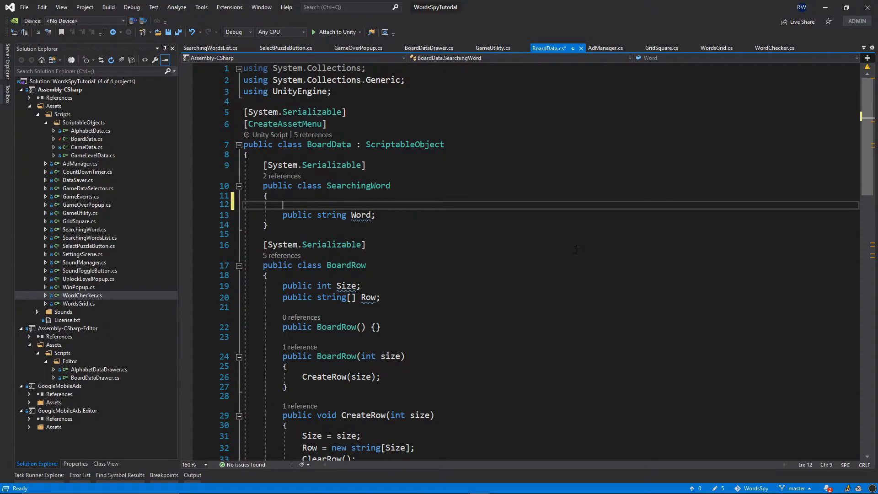
pyautogui.write('public bool')
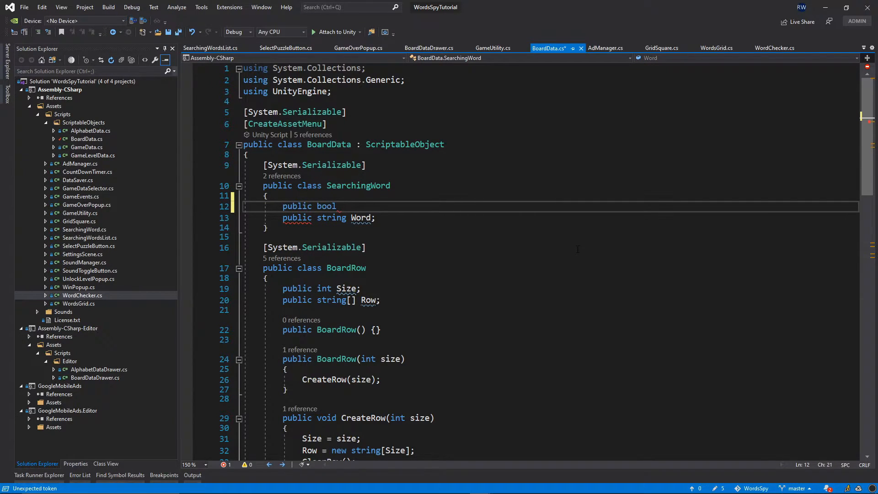
pyautogui.write('Found')
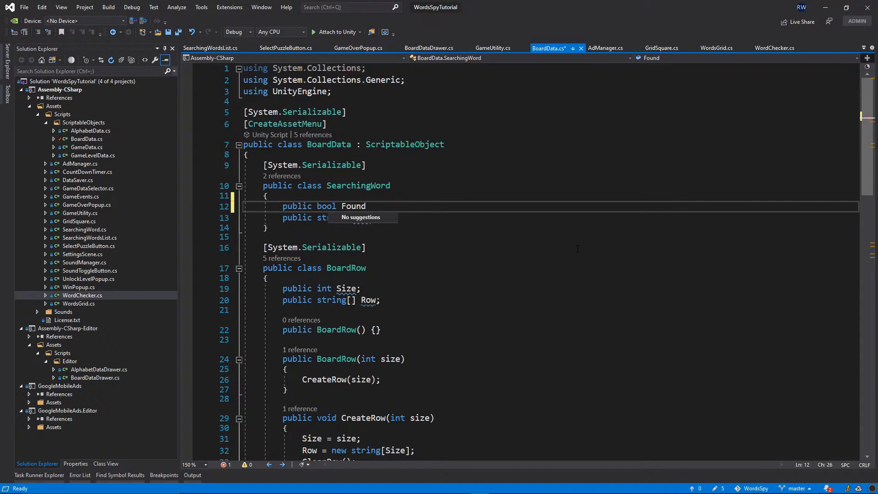
pyautogui.write('= false;')
pyautogui.write('[')
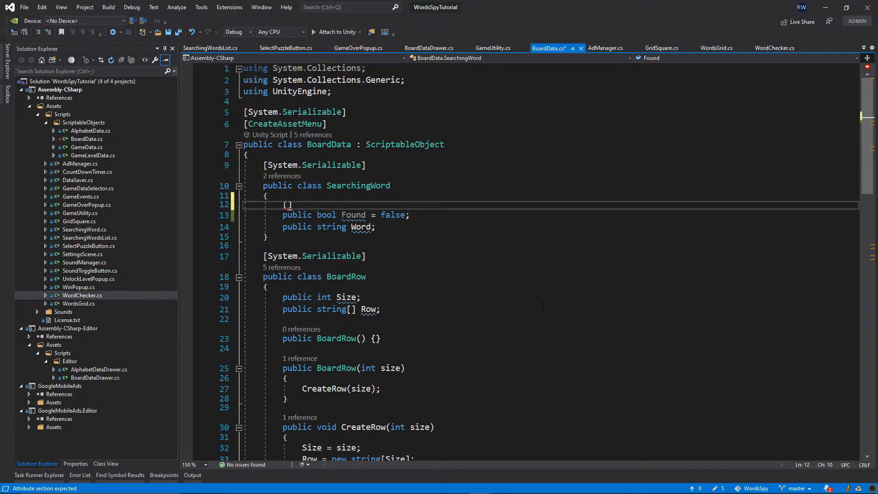
pyautogui.write('HideInInspector')
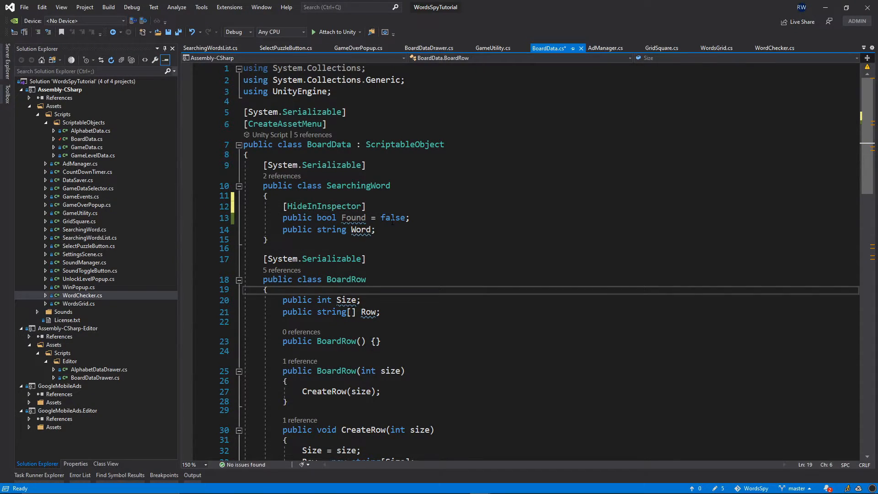
pyautogui.moveTo(282, 205); pyautogui.dragTo(408, 218)
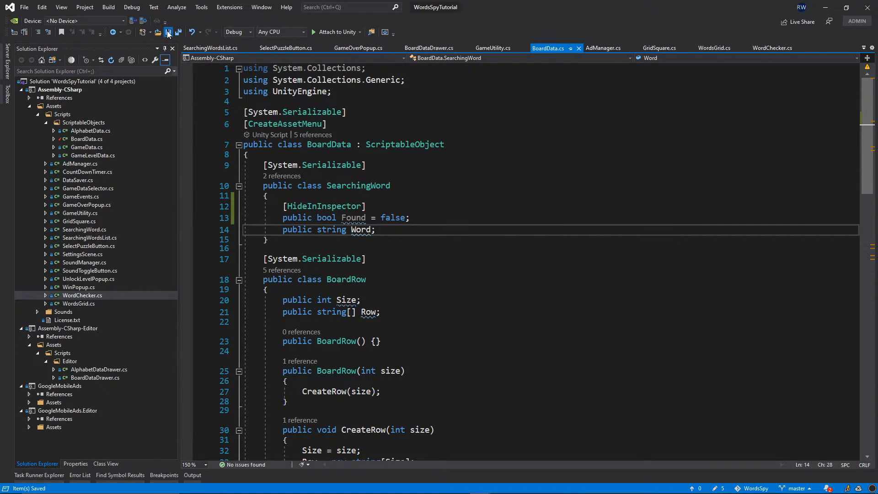
pyautogui.doubleClick(404, 145)
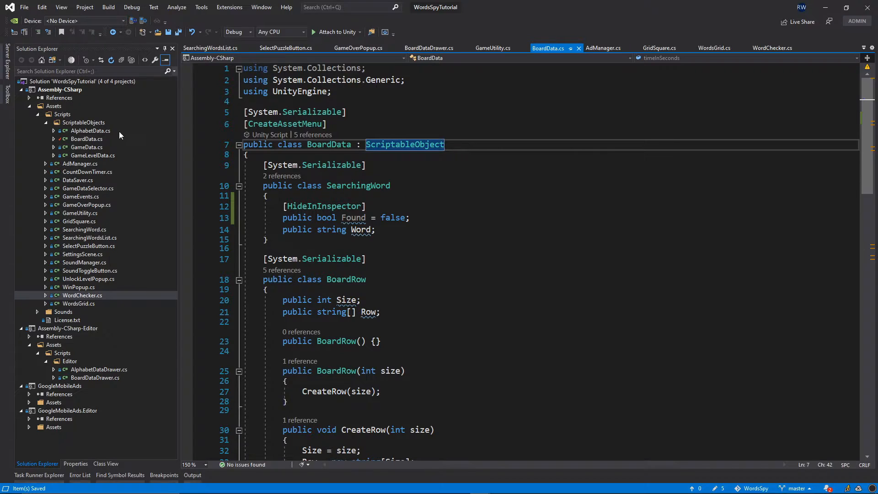
pyautogui.click(82, 295)
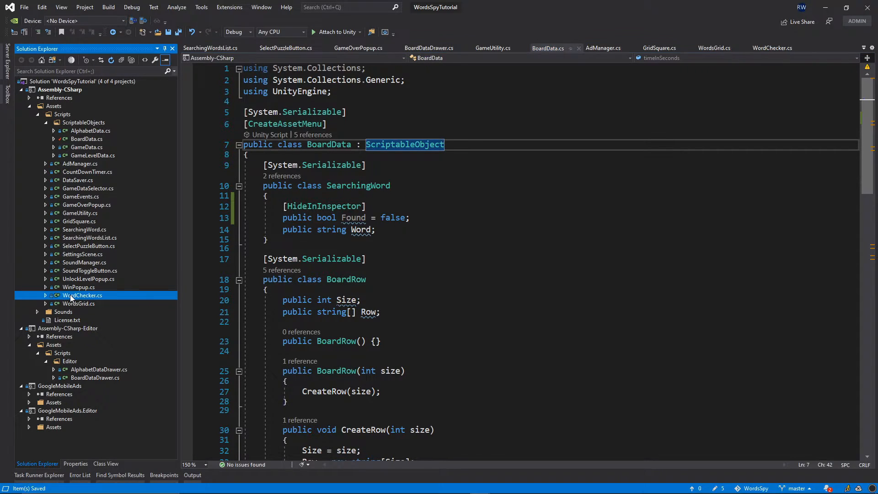
# Step: Append '&& searchingWord.Found == false' to CheckWord's match condition in WordChecker.cs
pyautogui.click(773, 47)
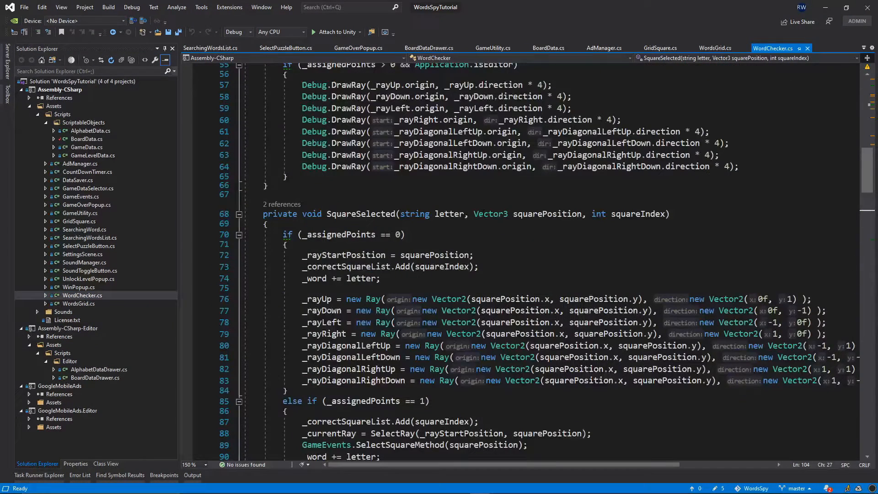
pyautogui.scroll(-3)
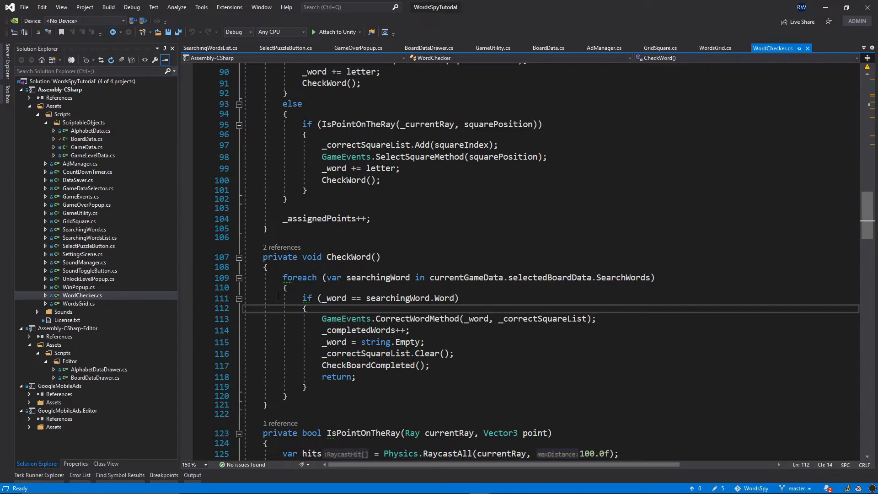
pyautogui.click(334, 297)
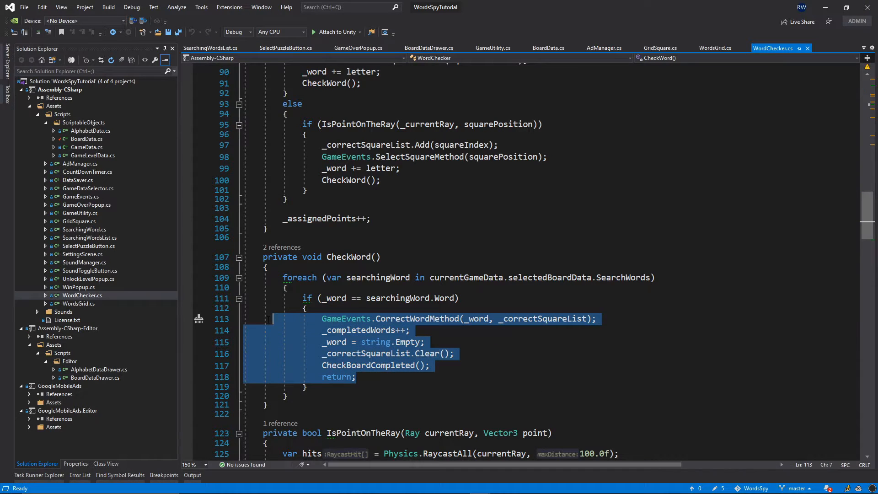
pyautogui.click(318, 297)
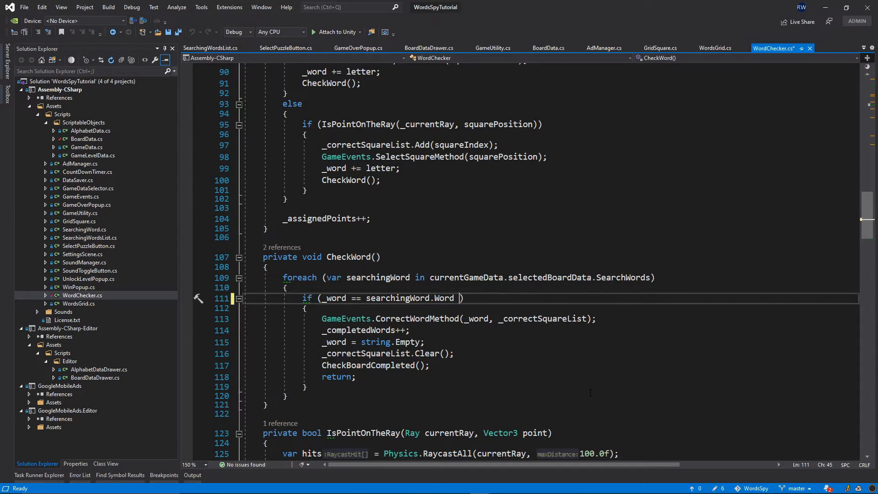
pyautogui.write('&&')
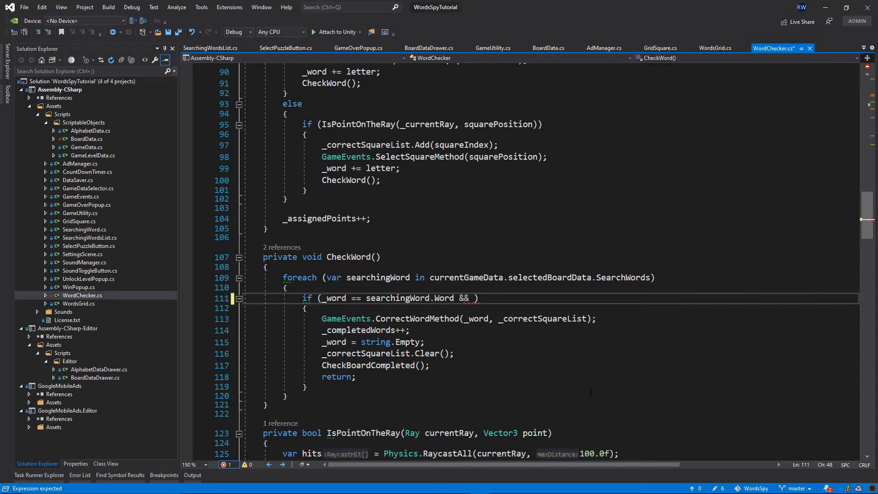
pyautogui.write('ser')
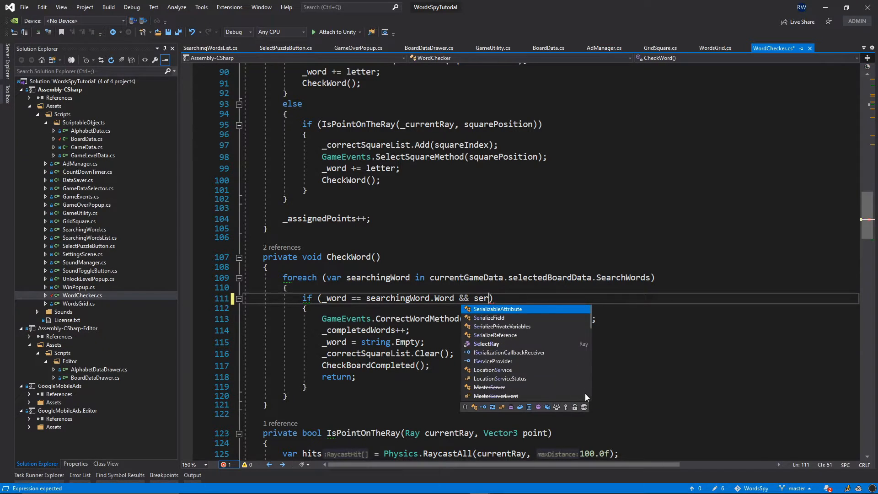
pyautogui.write('searchingWord.')
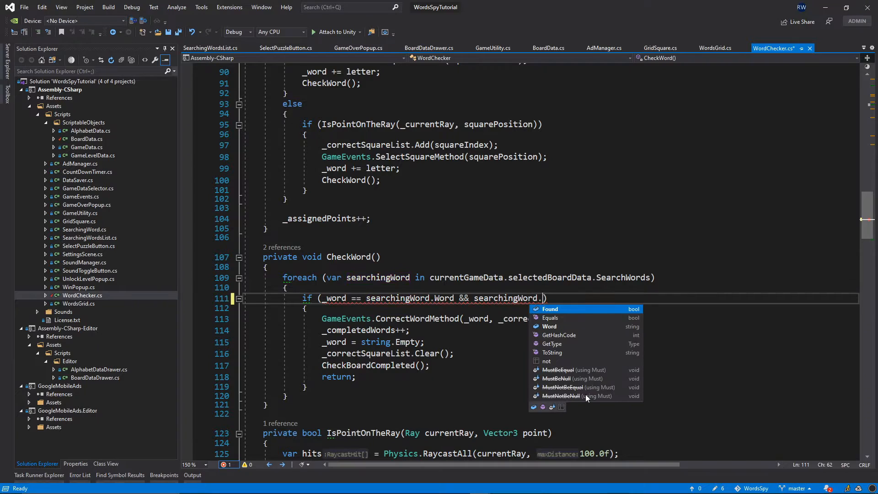
pyautogui.write('Found ==')
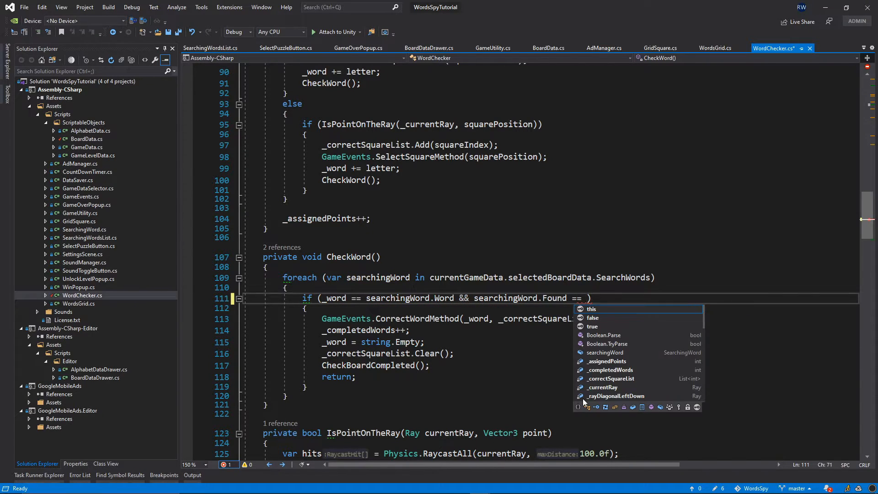
pyautogui.write('false')
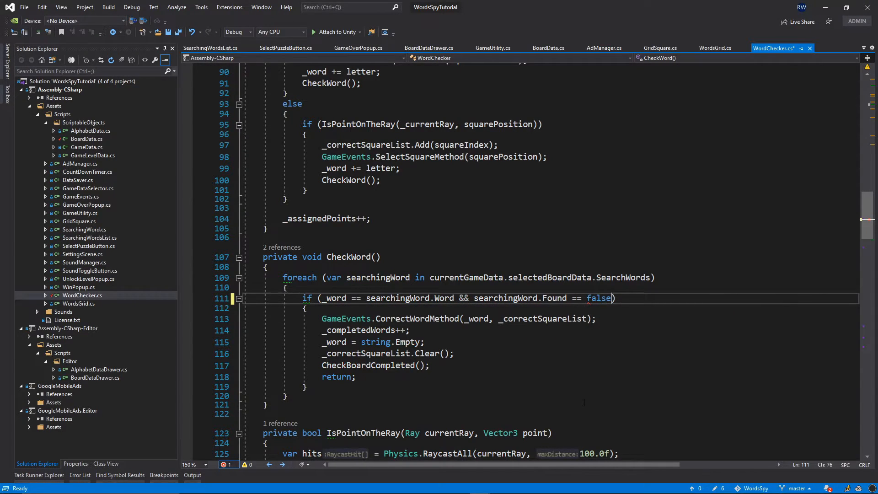
pyautogui.press('enter')
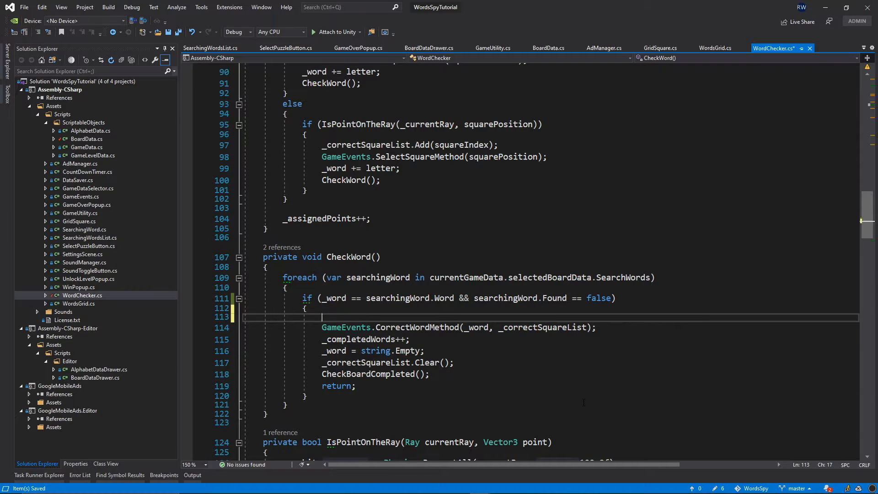
# Step: Add 'searchingWord.Found = true;' inside the match block, save, and return to Unity
pyautogui.write('ser')
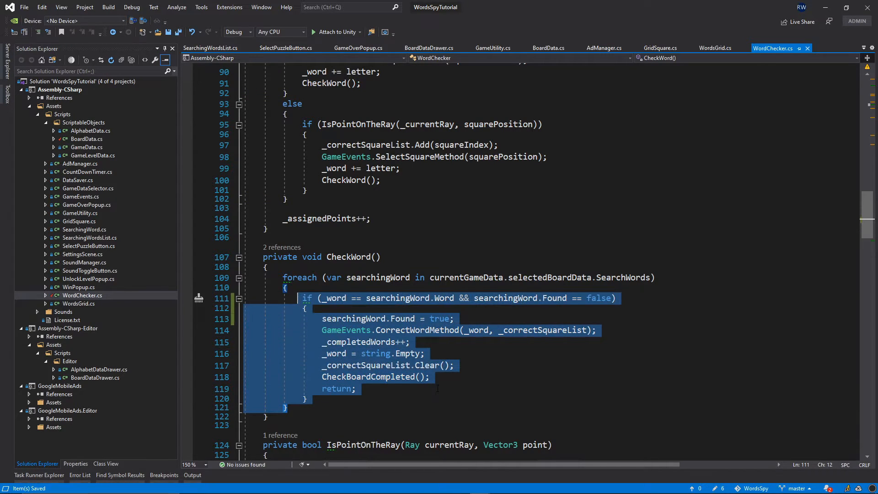
pyautogui.click(409, 341)
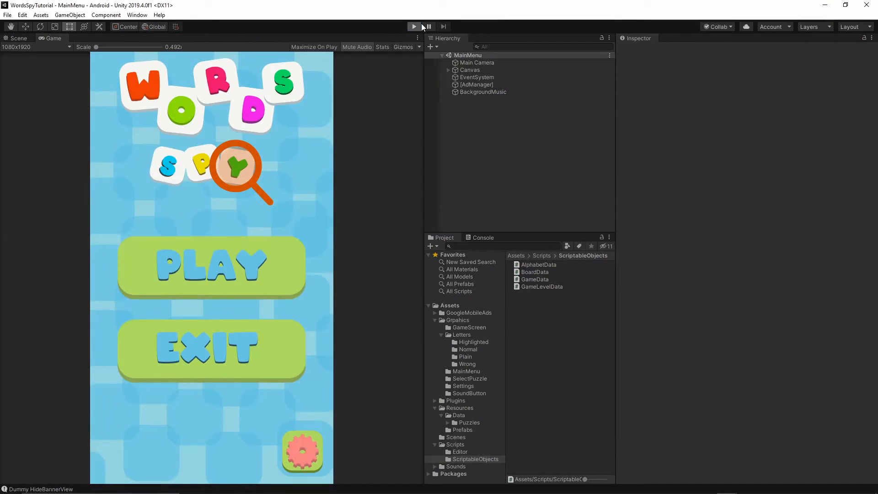
# Step: Enter Play mode, start a puzzle, trace BREAD twice, and find BUTTER
pyautogui.click(414, 26)
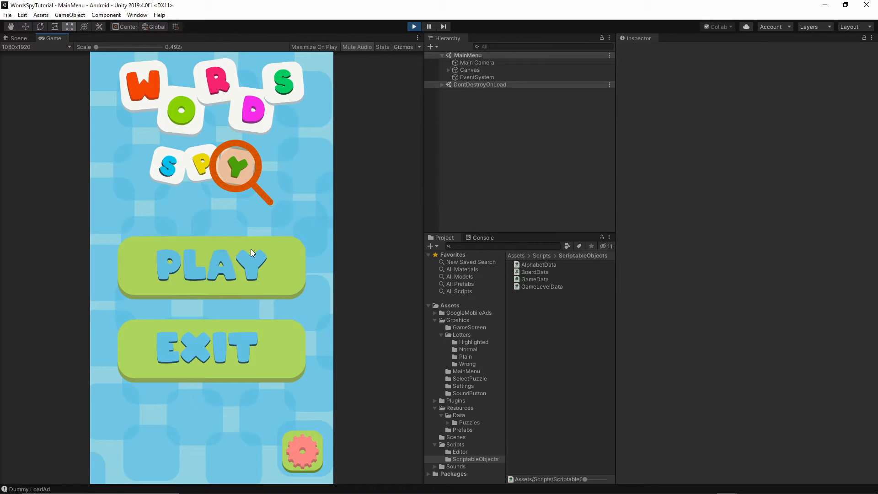
pyautogui.click(210, 266)
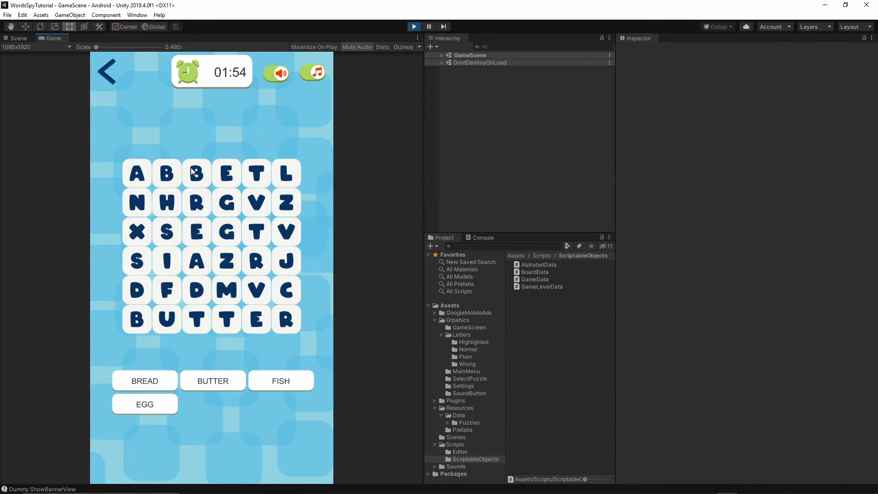
pyautogui.moveTo(196, 172); pyautogui.dragTo(197, 289)
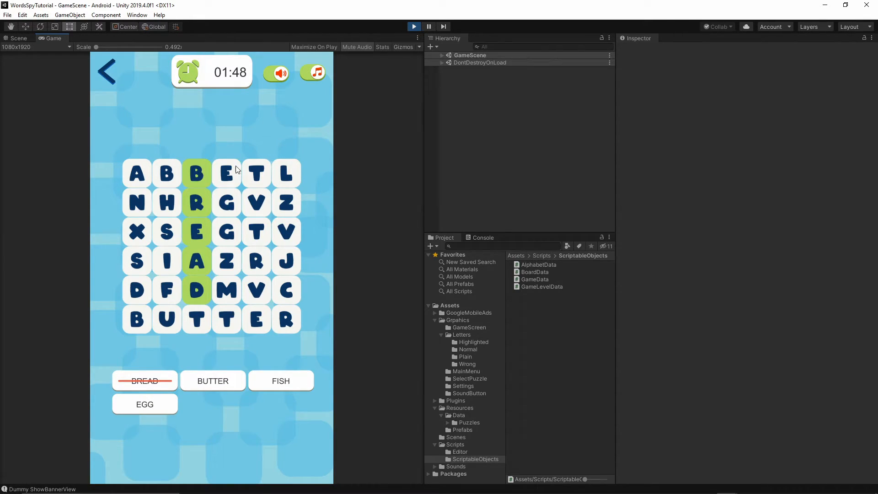
pyautogui.moveTo(196, 173); pyautogui.dragTo(196, 290)
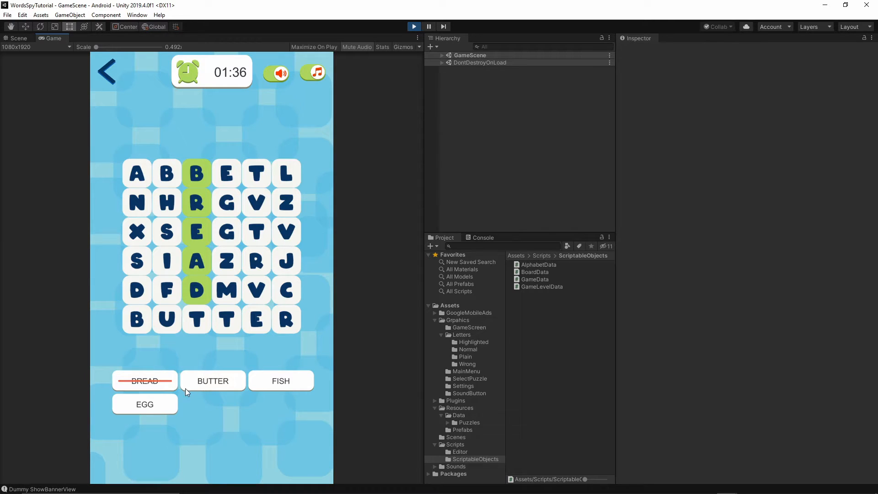
pyautogui.moveTo(170, 160)
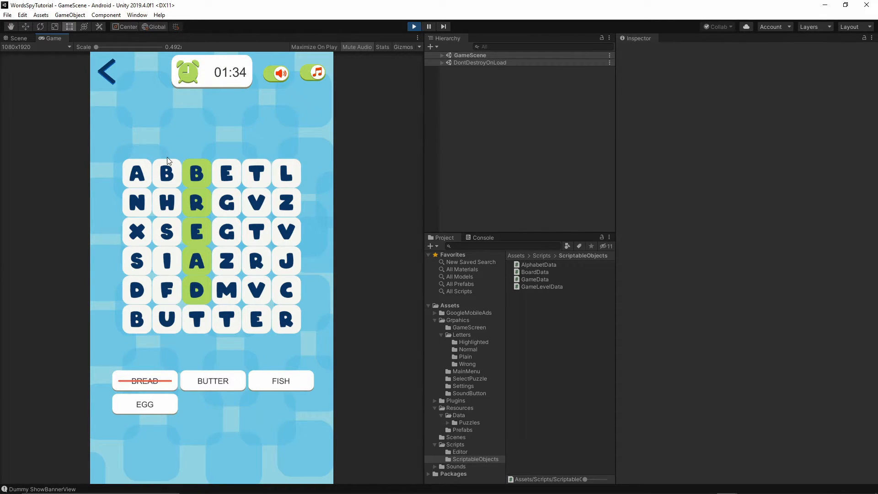
pyautogui.click(285, 320)
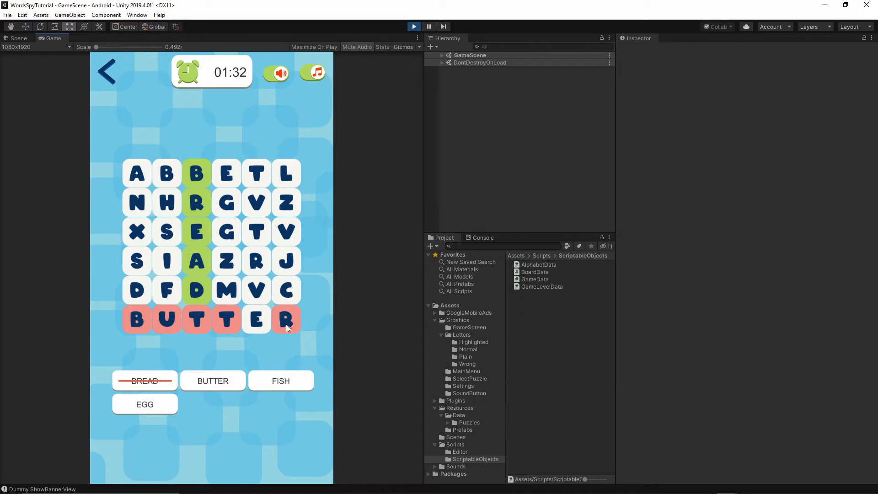
pyautogui.click(285, 320)
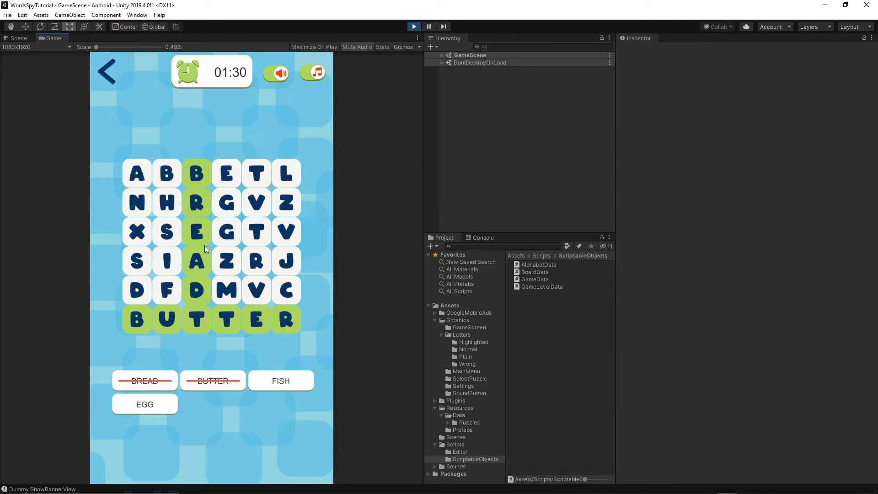
pyautogui.moveTo(169, 281)
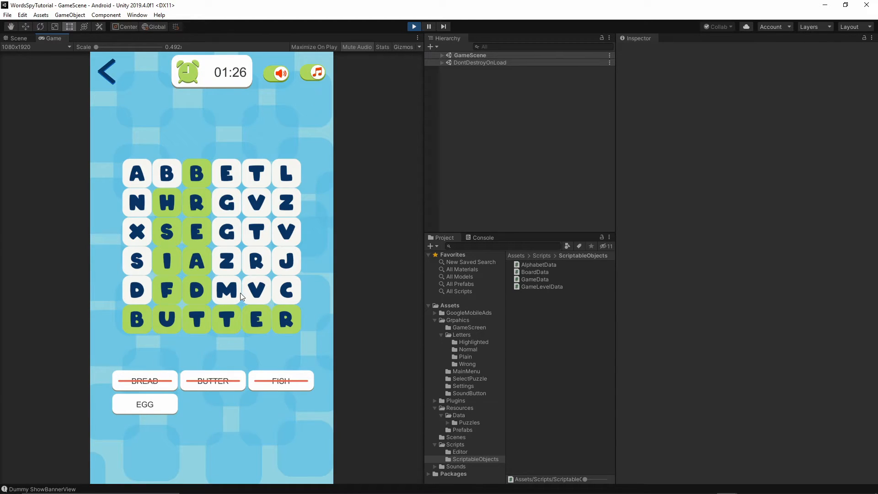
pyautogui.moveTo(217, 224)
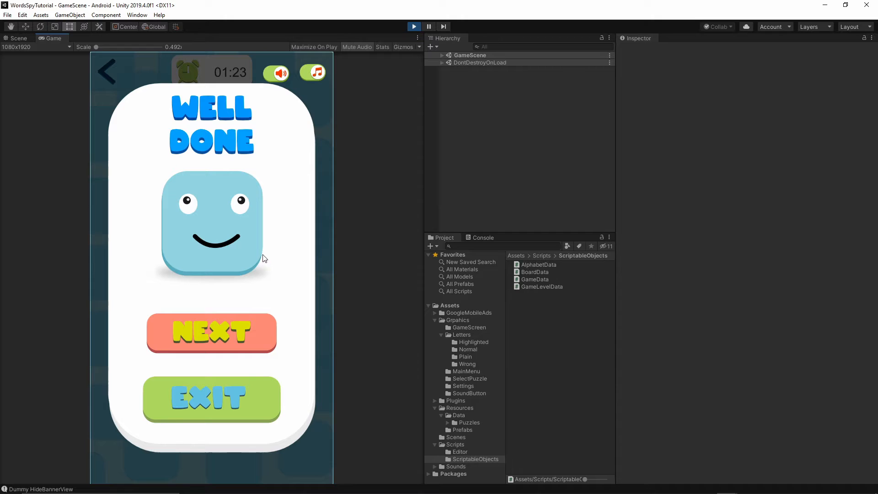
pyautogui.moveTo(369, 305)
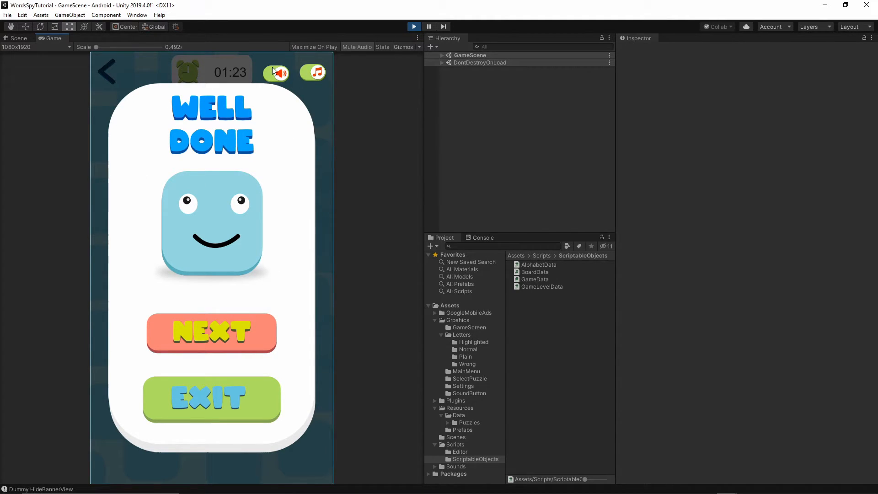
# Step: Test the sound toggle over the Well Done popup, exit Play mode, and show the Scenes folder
pyautogui.click(275, 73)
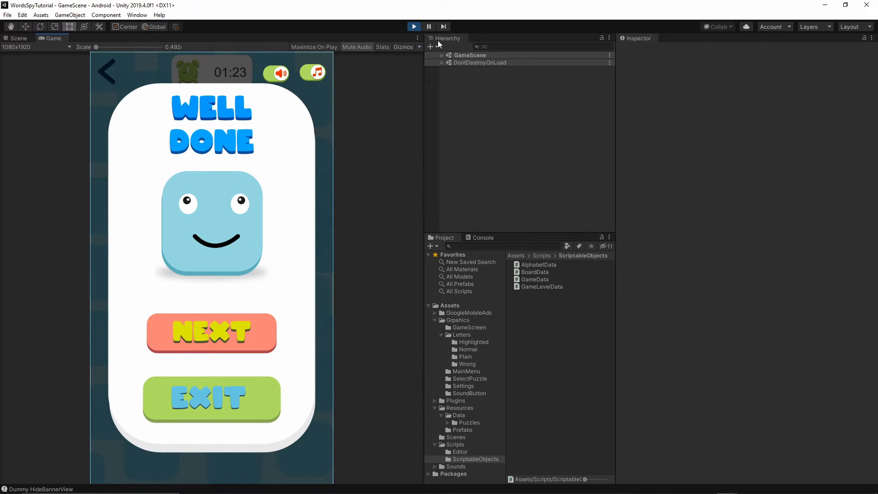
pyautogui.click(413, 26)
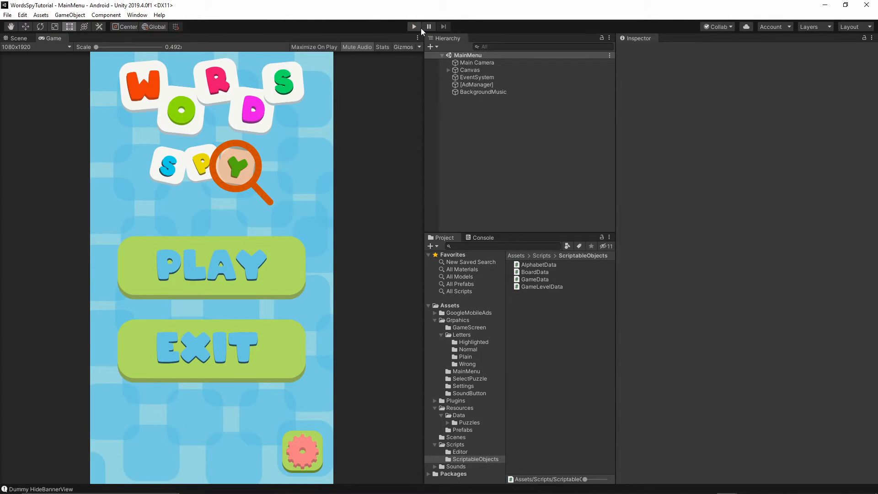
pyautogui.click(413, 26)
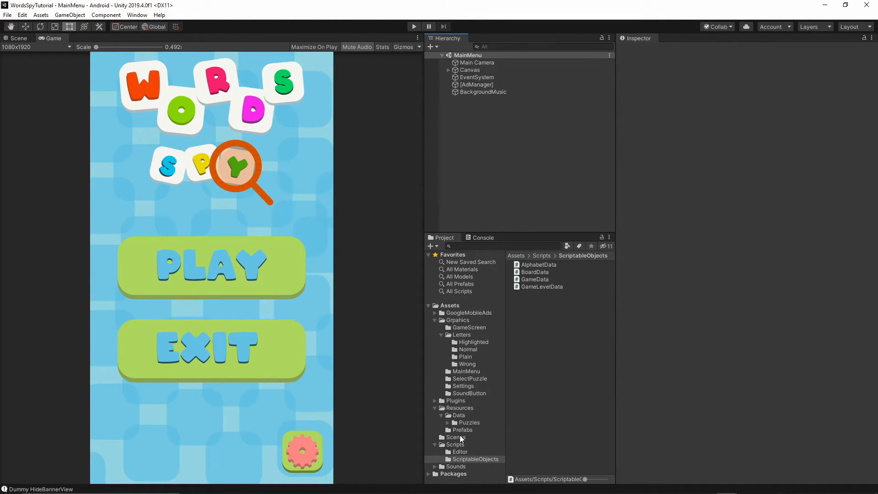
pyautogui.click(457, 436)
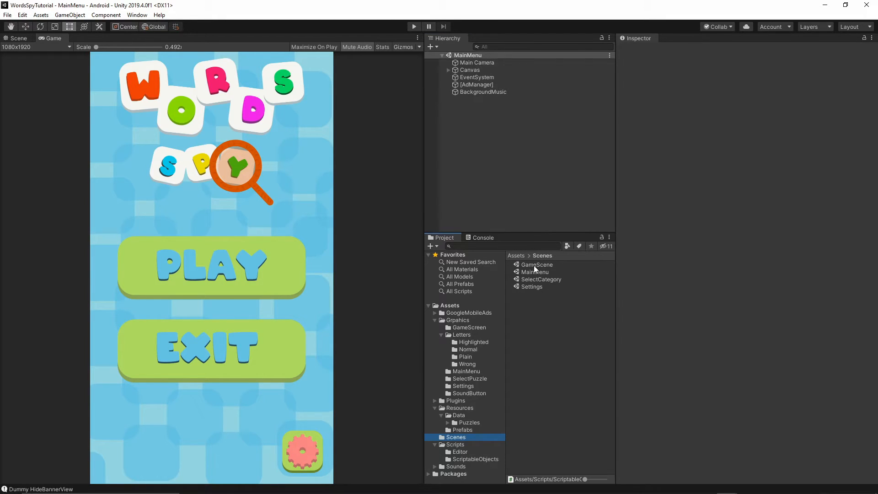
# Step: Open GameScene and move MuteBackgroundSound above WinPopup in the Canvas
pyautogui.doubleClick(536, 264)
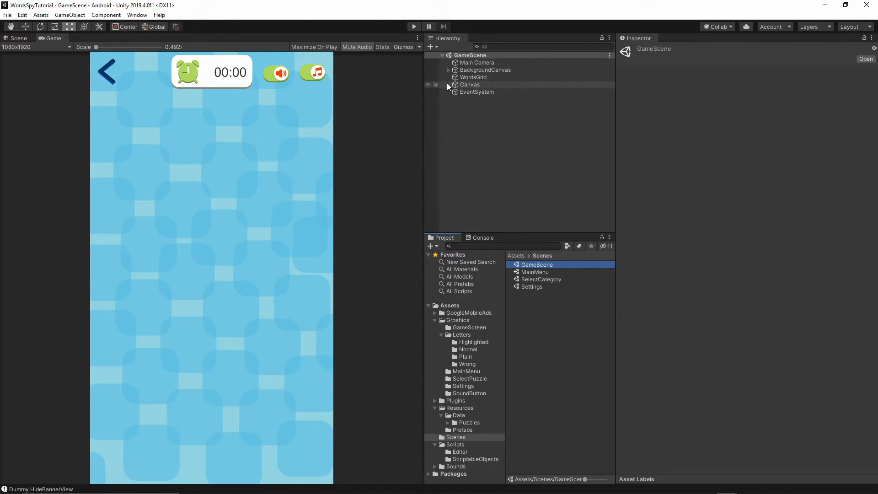
pyautogui.click(449, 85)
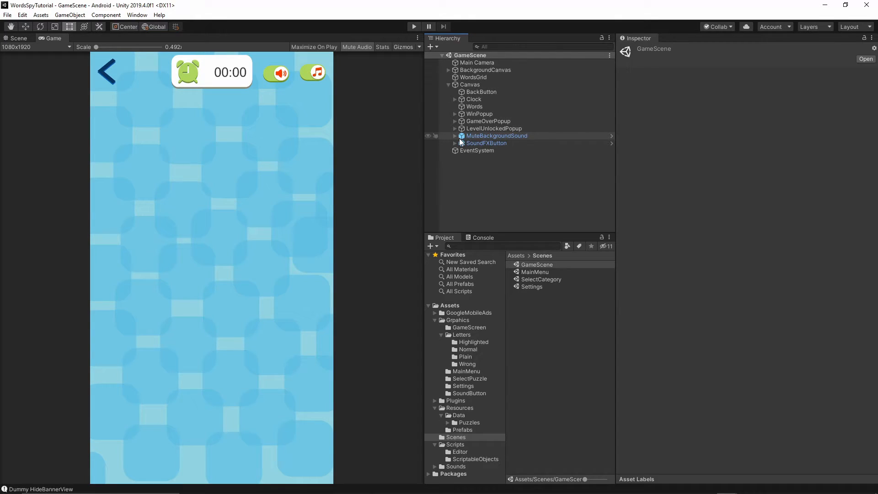
pyautogui.click(486, 142)
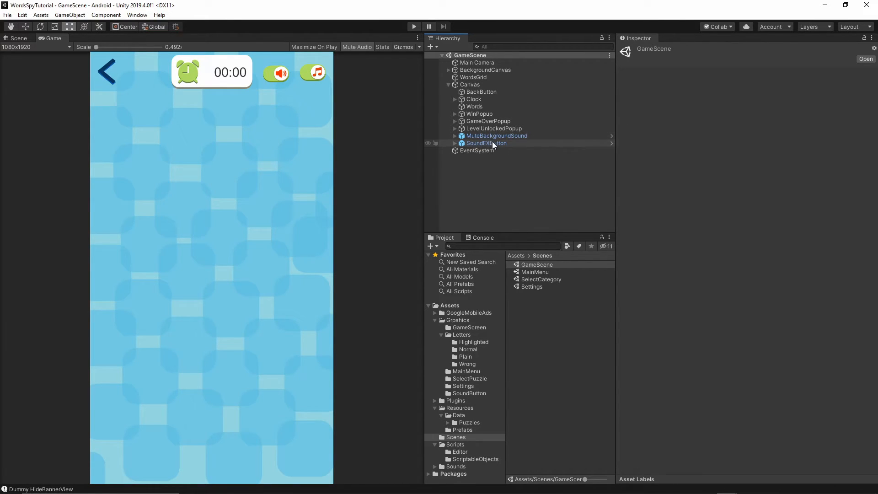
pyautogui.click(496, 136)
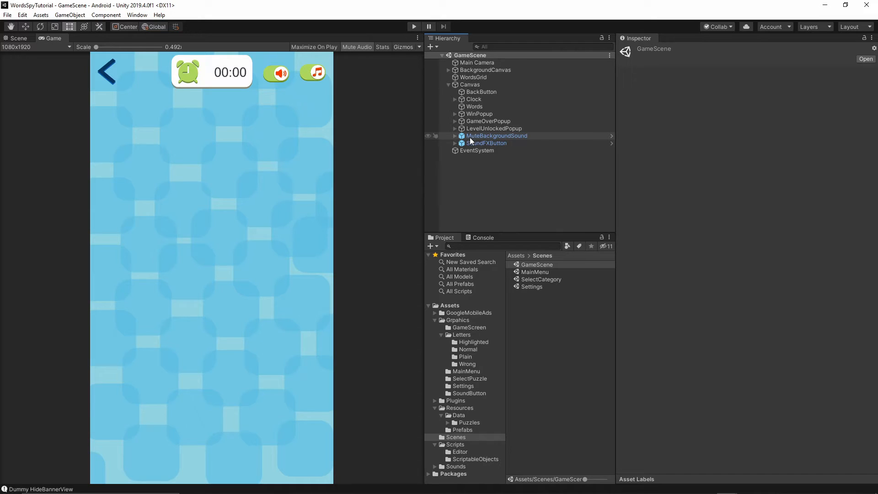
pyautogui.click(497, 135)
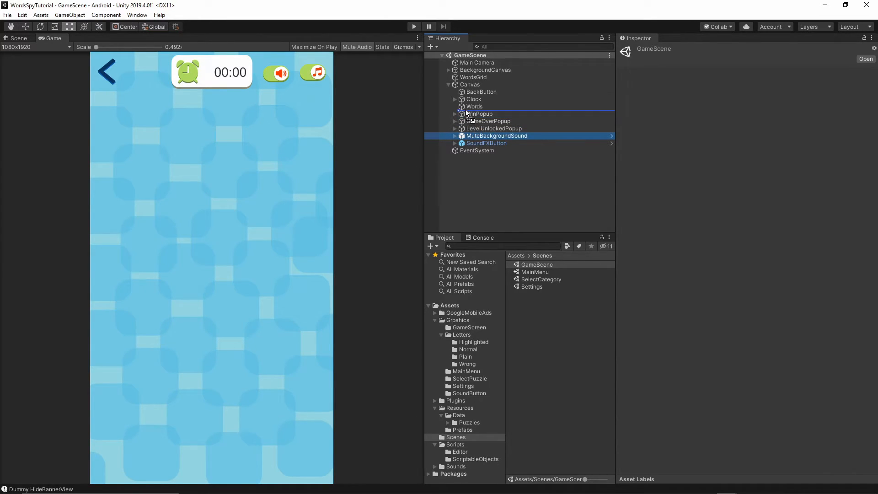
pyautogui.click(497, 114)
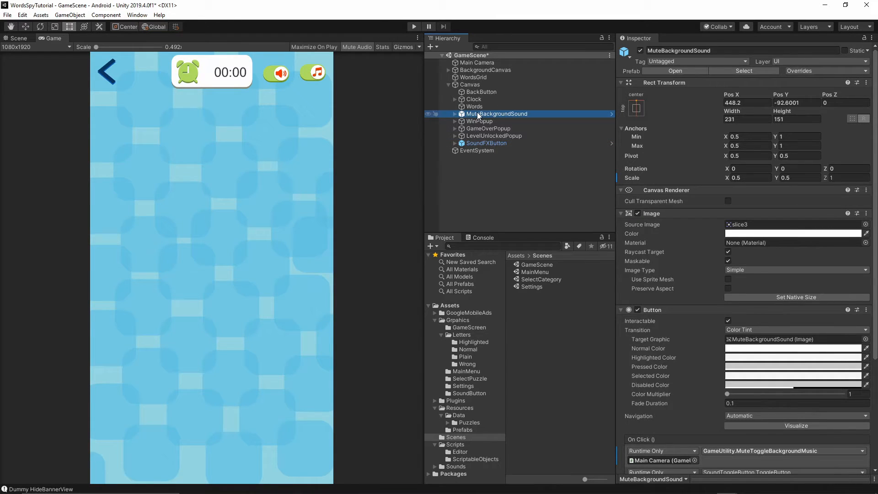
# Step: Reorder SoundFXButton and check that WinPopup, GameOverPopup and LevelUnlockedPopup follow it
pyautogui.click(486, 143)
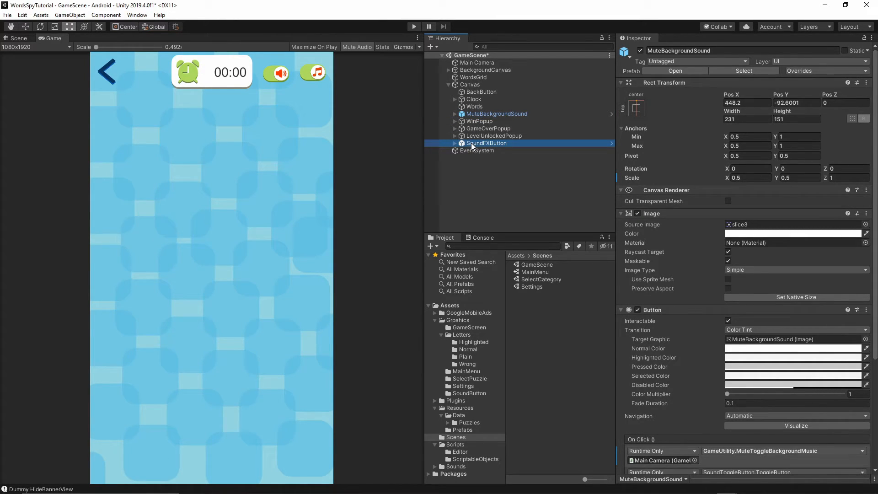
pyautogui.click(486, 121)
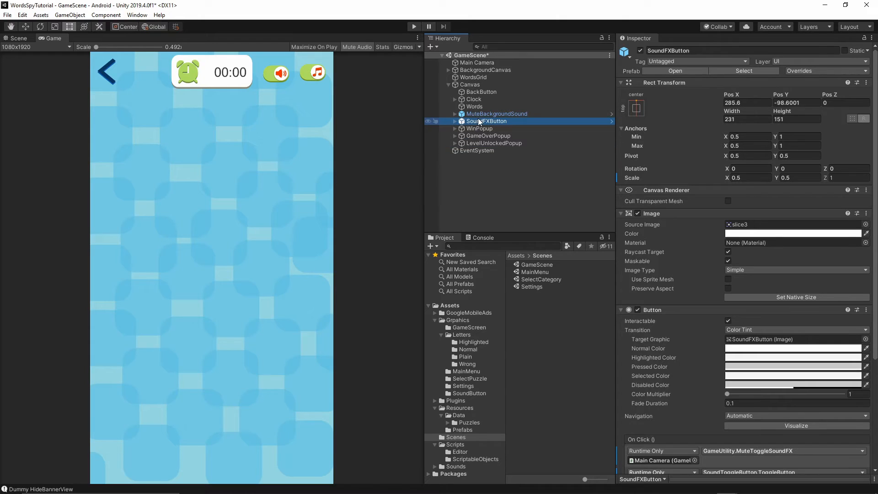
pyautogui.click(479, 128)
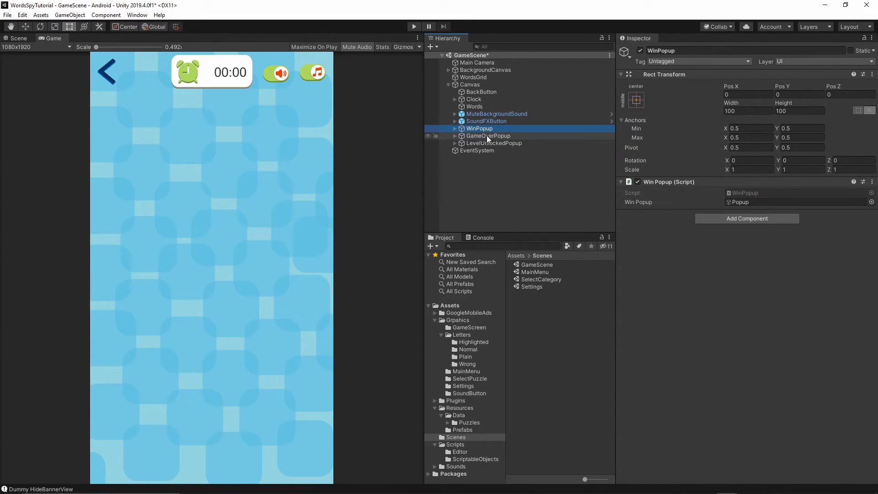
pyautogui.click(487, 135)
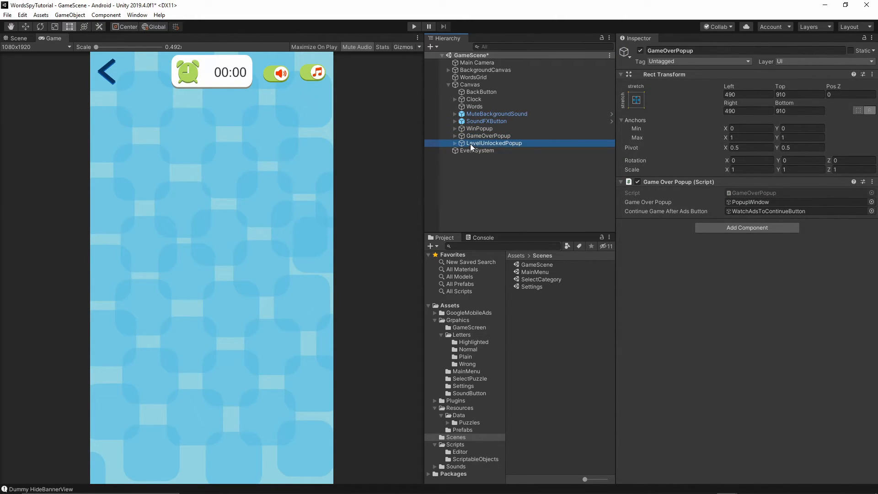
pyautogui.click(494, 143)
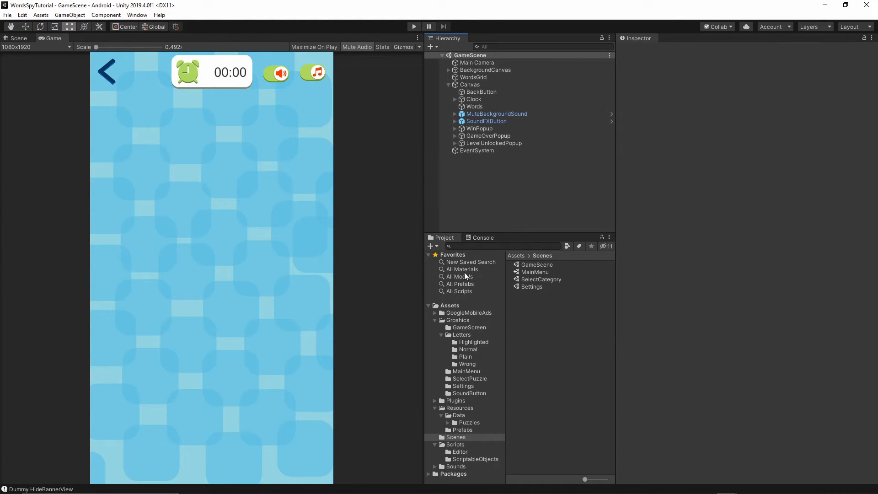
# Step: Open MainMenu, play into a FOOD puzzle, and trace SNACKS to finish it
pyautogui.doubleClick(533, 272)
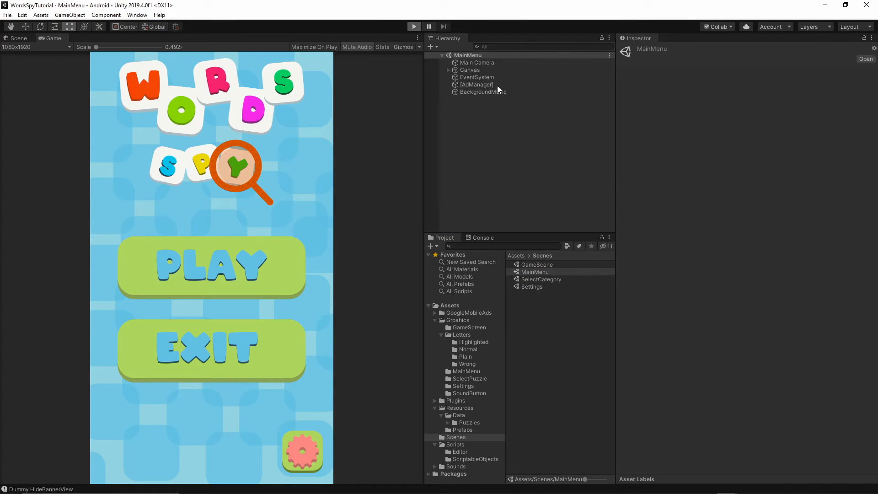
pyautogui.click(211, 266)
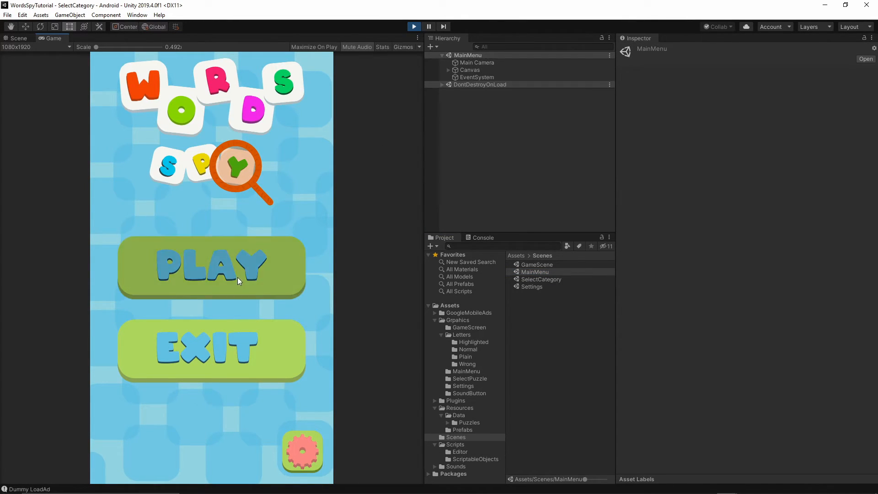
pyautogui.click(212, 267)
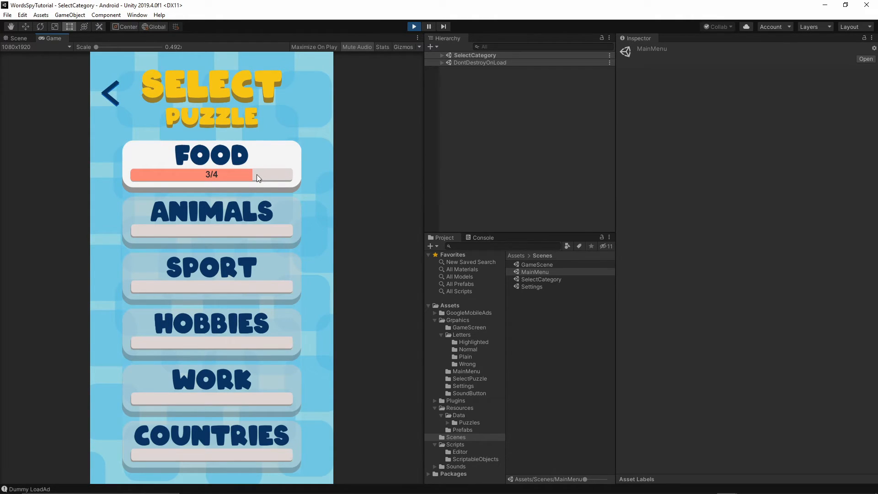
pyautogui.click(212, 165)
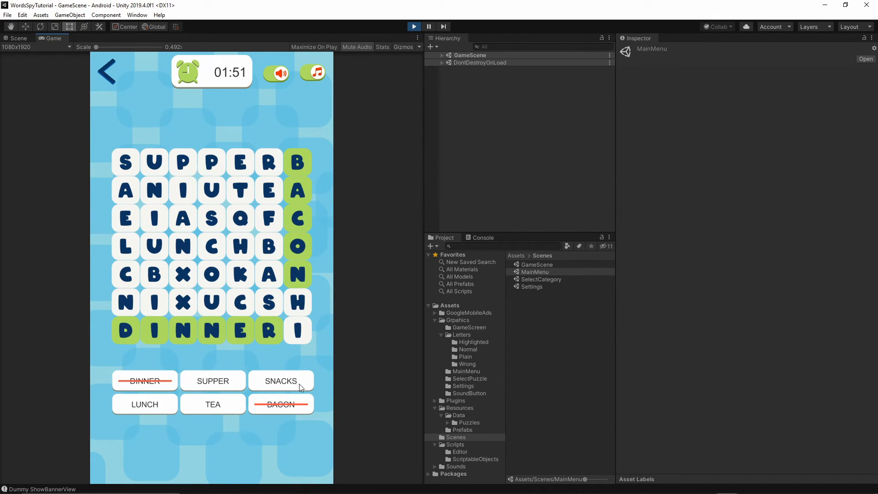
pyautogui.moveTo(169, 229)
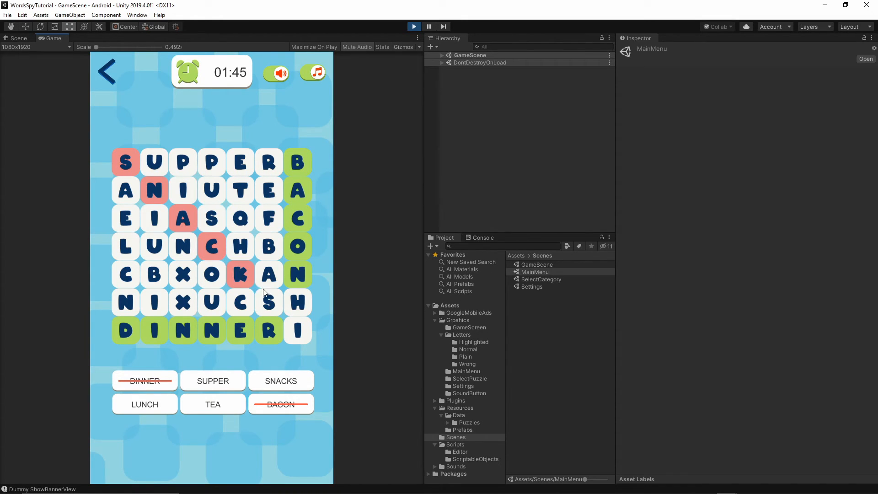
pyautogui.moveTo(125, 162); pyautogui.dragTo(269, 302)
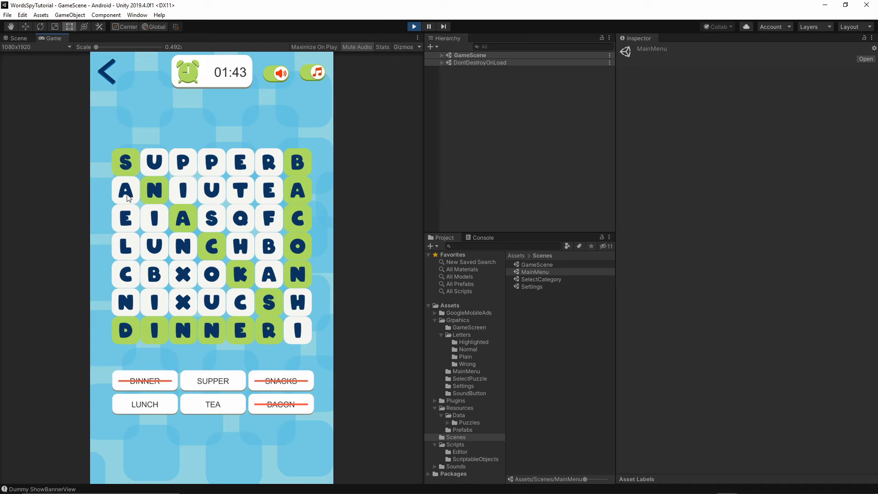
pyautogui.click(213, 381)
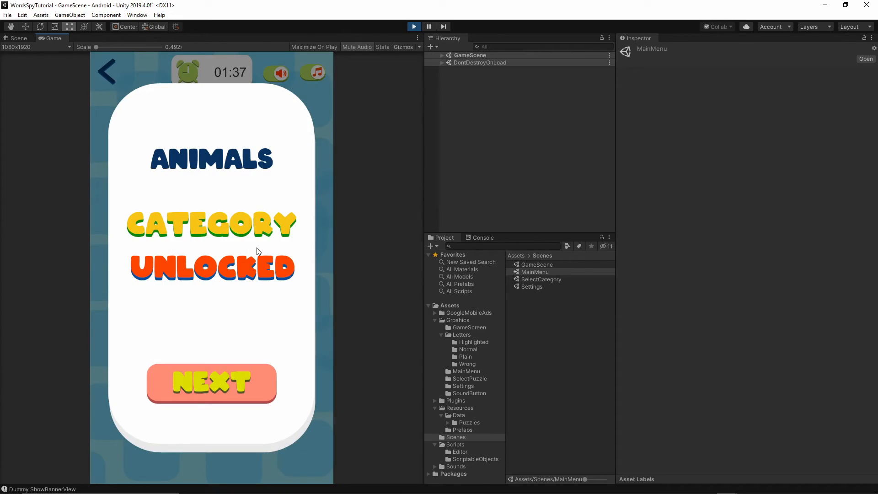
pyautogui.moveTo(299, 78)
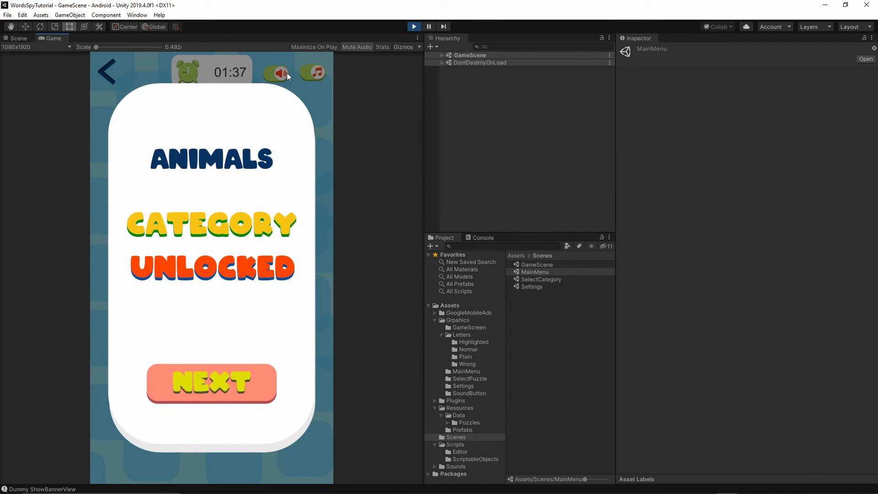
pyautogui.moveTo(307, 75)
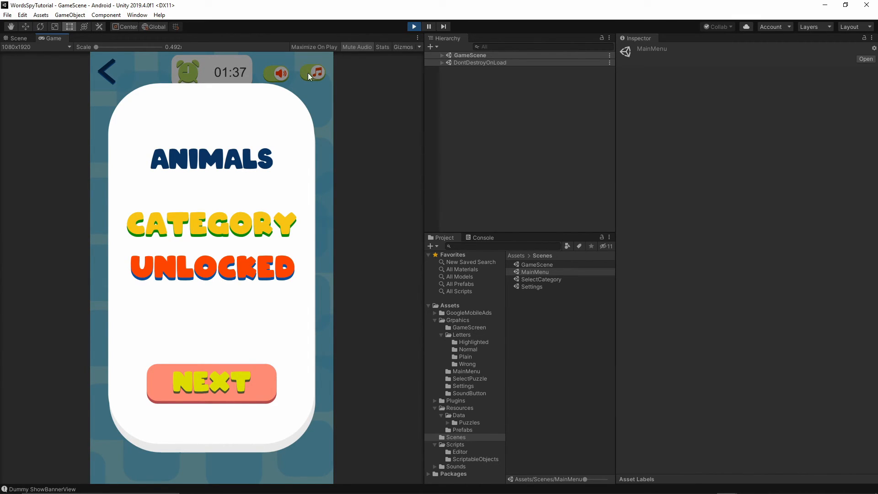
pyautogui.moveTo(320, 93)
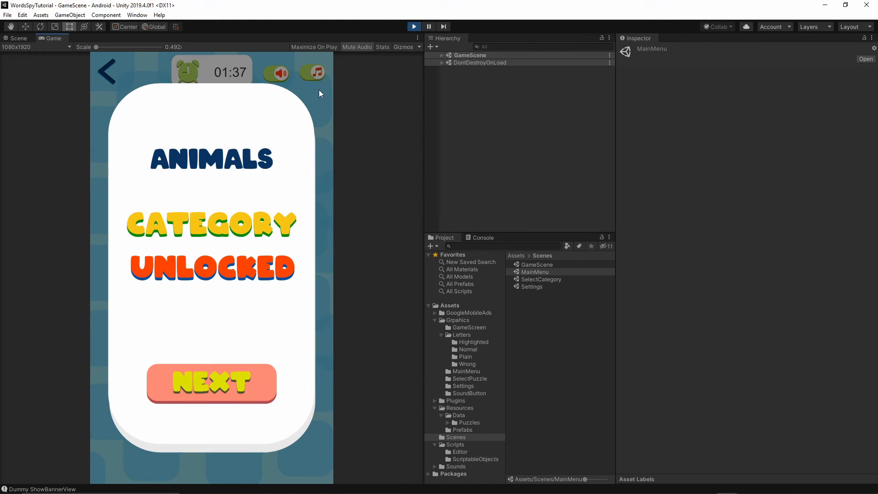
# Step: Dismiss the popup, open the first Animals puzzle, and go back to Select Puzzle
pyautogui.click(211, 383)
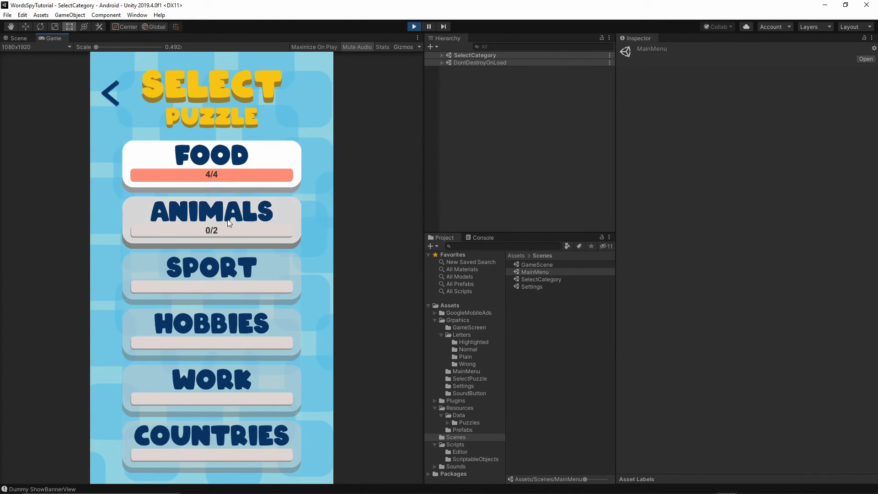
pyautogui.click(212, 218)
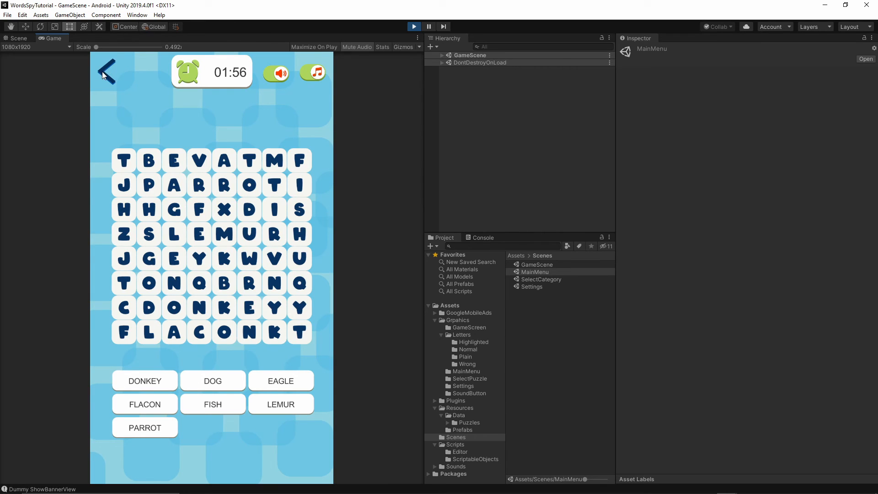
pyautogui.click(106, 72)
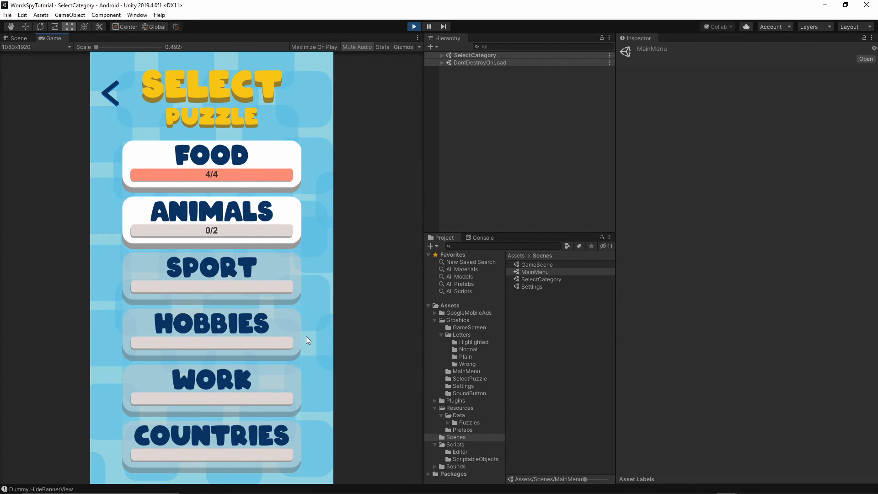
pyautogui.moveTo(302, 276)
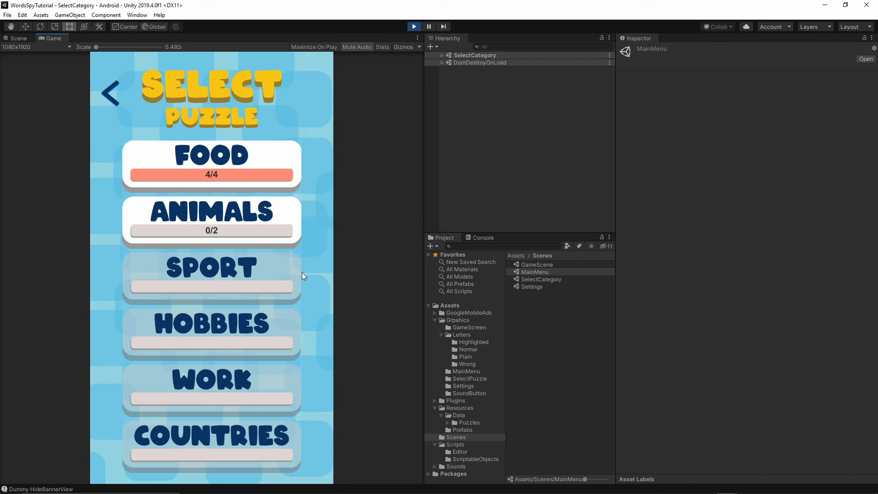
pyautogui.moveTo(143, 272)
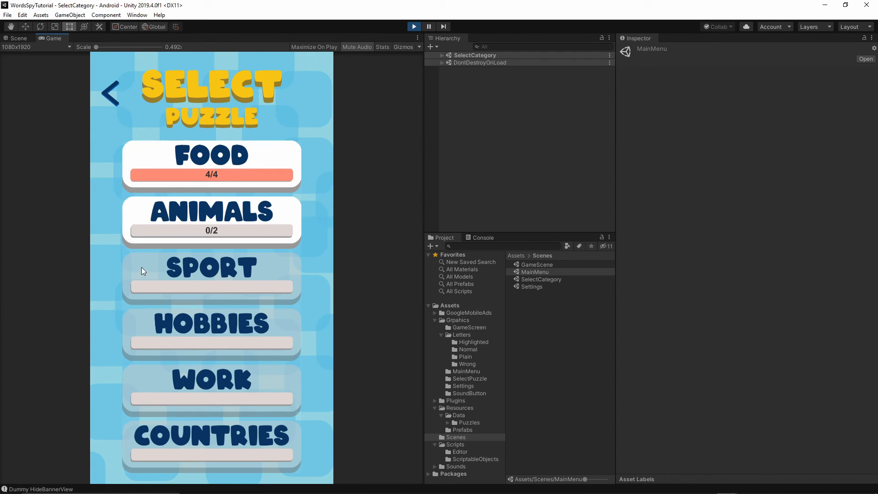
pyautogui.moveTo(115, 430)
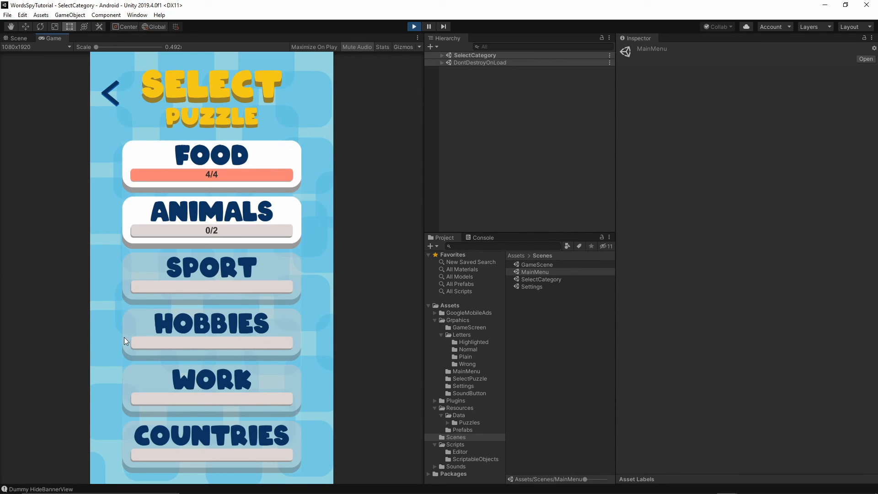
pyautogui.moveTo(321, 335)
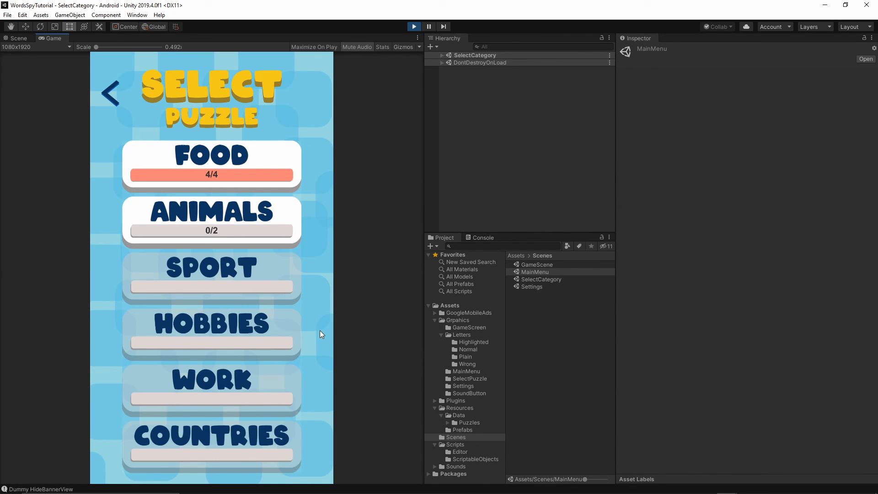
pyautogui.moveTo(84, 188)
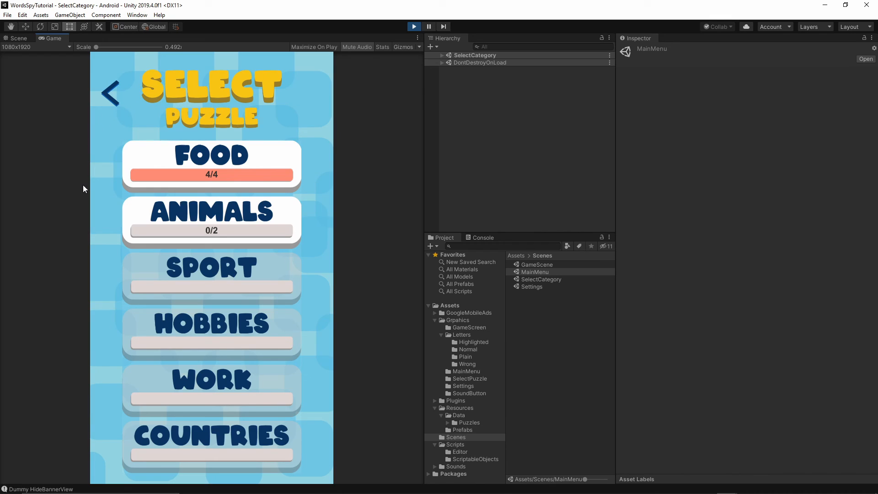
pyautogui.moveTo(343, 328)
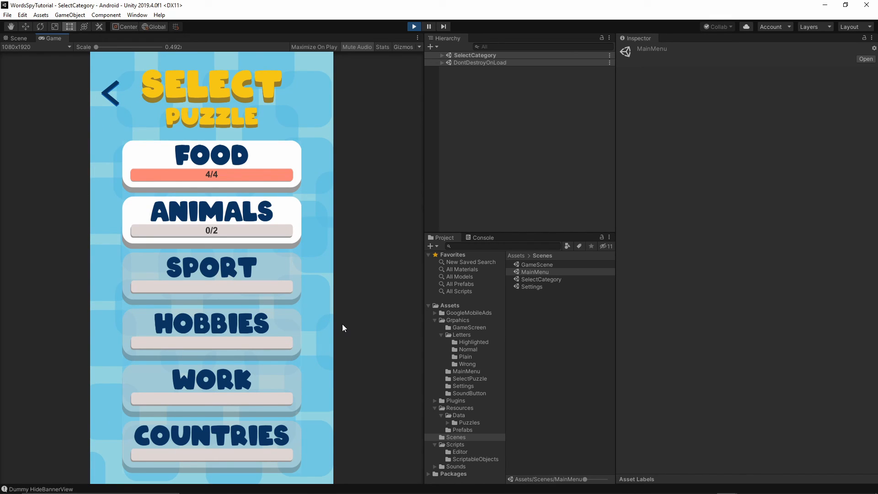
pyautogui.moveTo(111, 362)
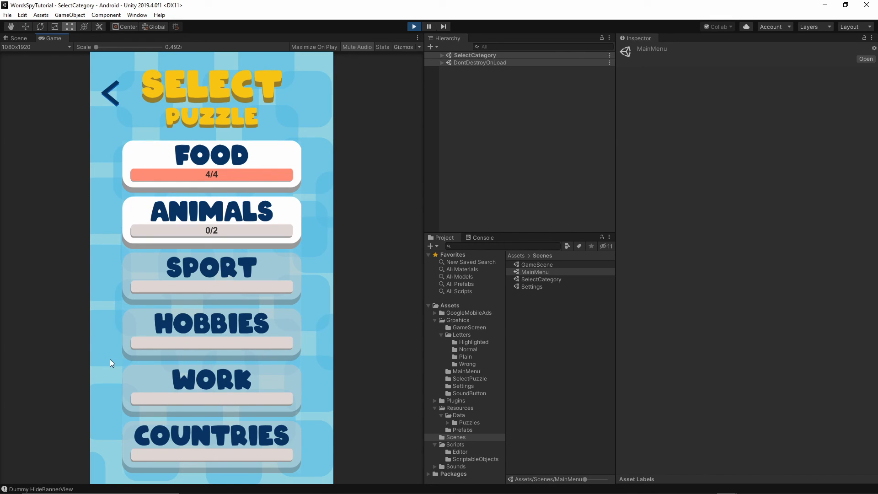
pyautogui.moveTo(308, 276)
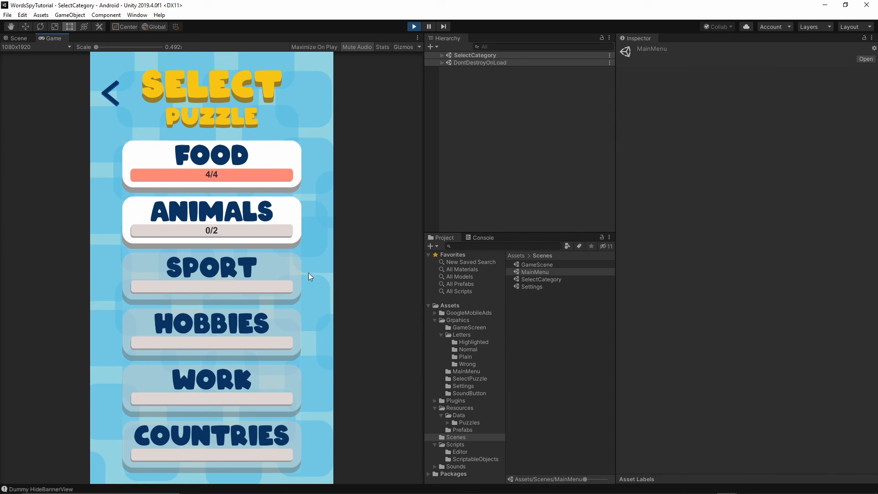